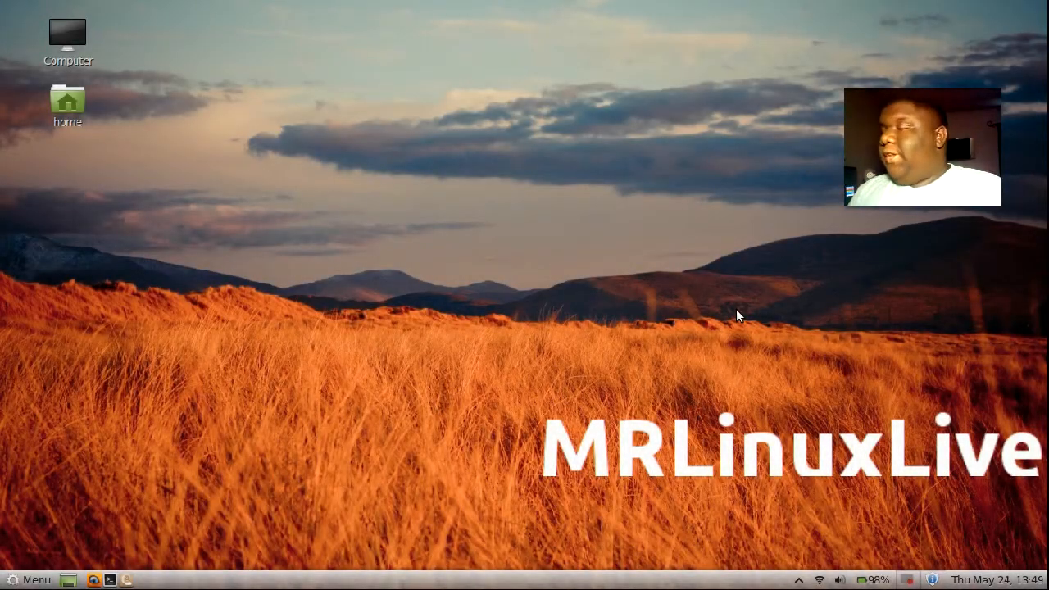
mouse_move(643, 297)
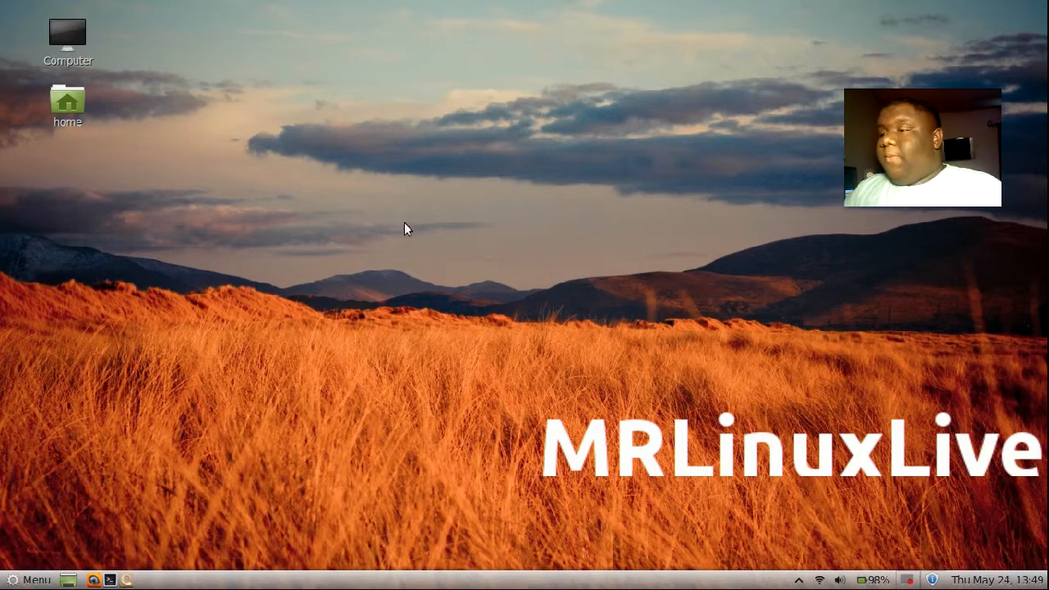
Launch Cinnamon Settings from the applications menu and drag its window to mid-screen
click(29, 579)
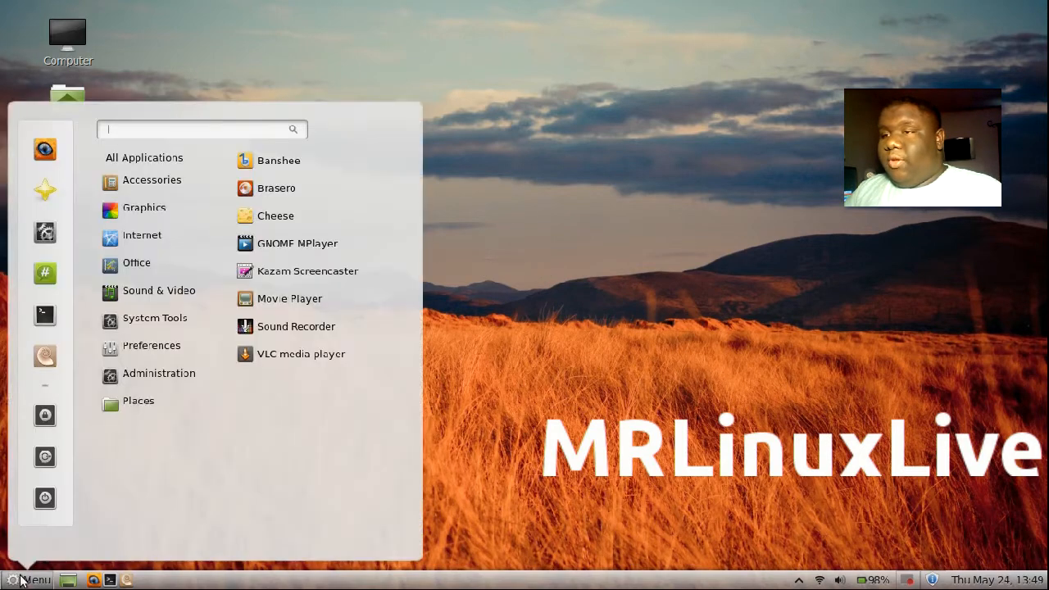
click(143, 207)
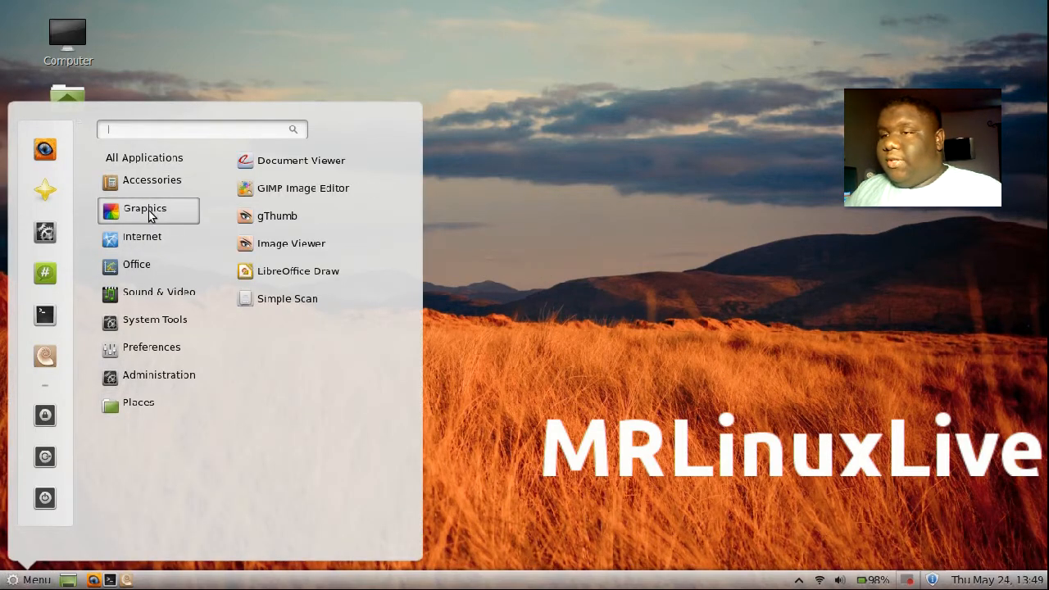
click(137, 263)
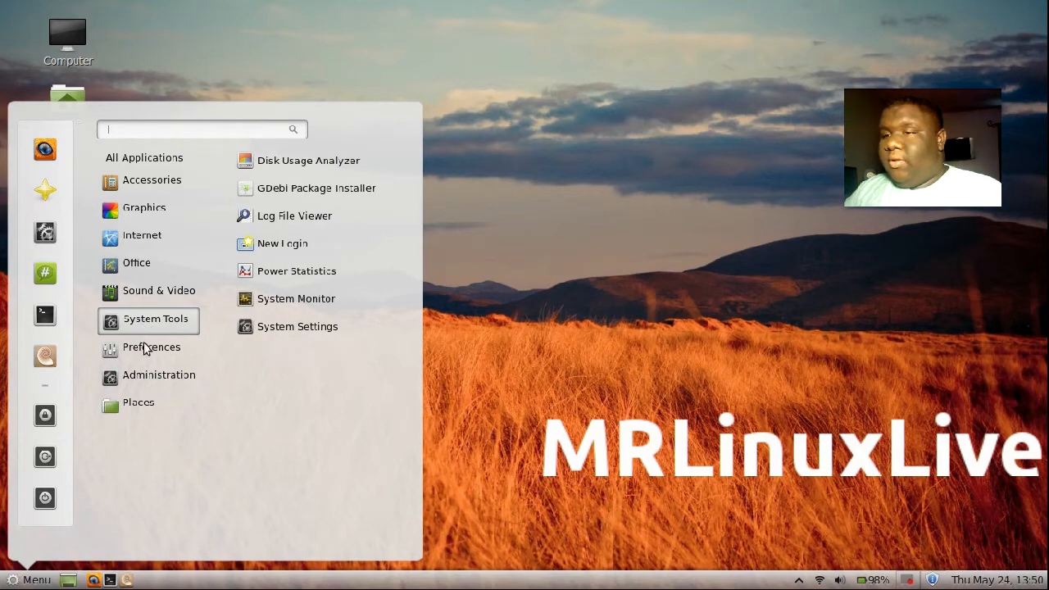
click(138, 401)
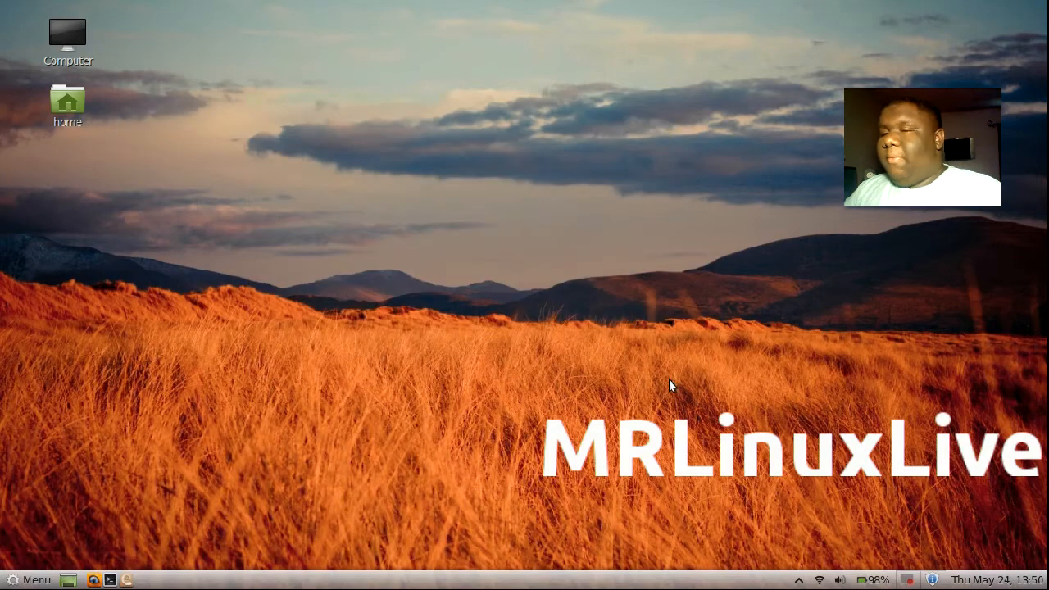
click(30, 580)
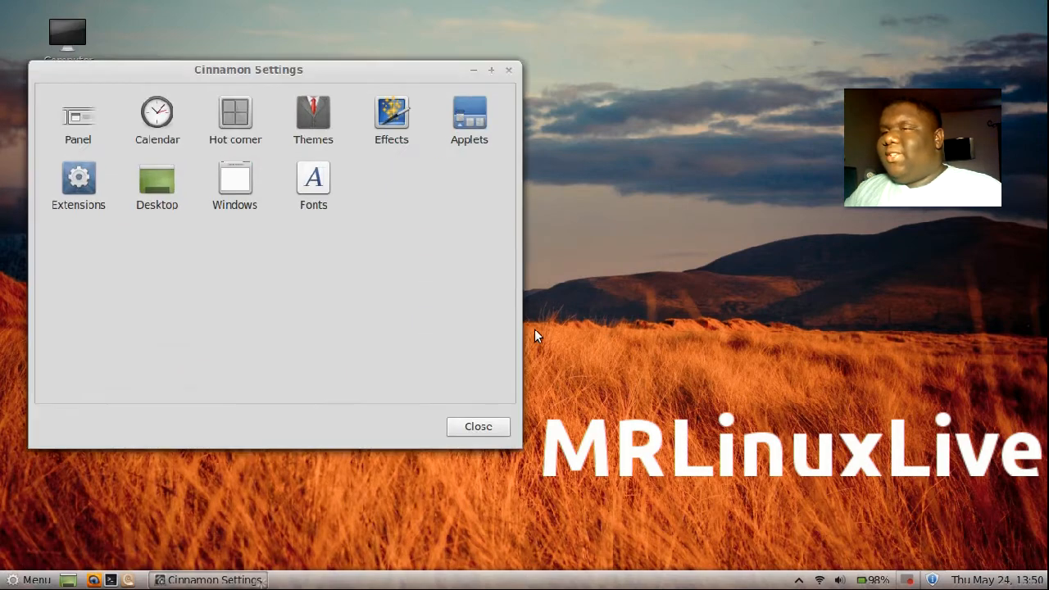
drag(248, 70, 551, 75)
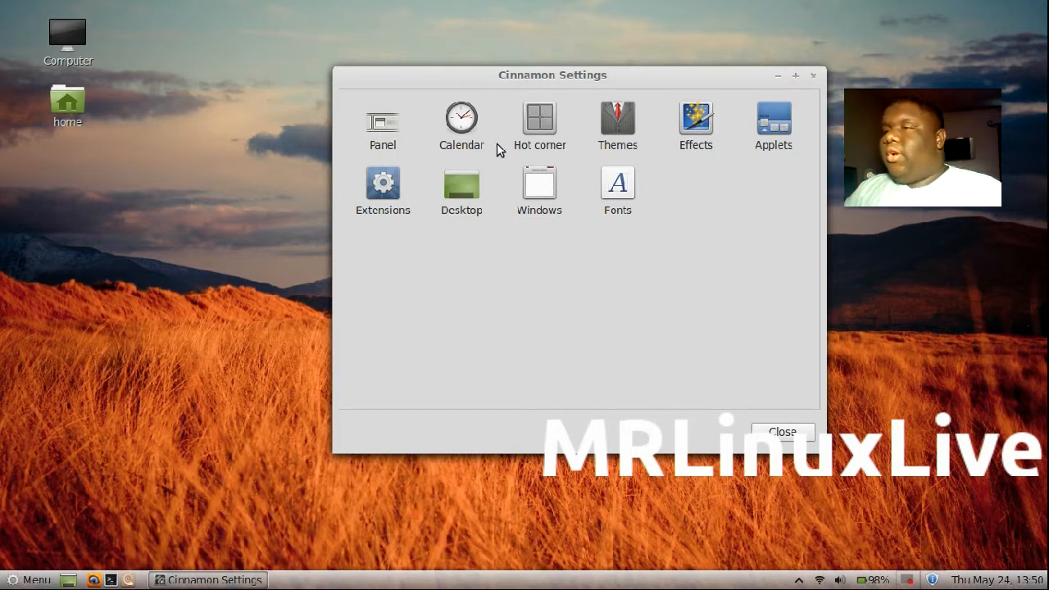
mouse_move(816, 154)
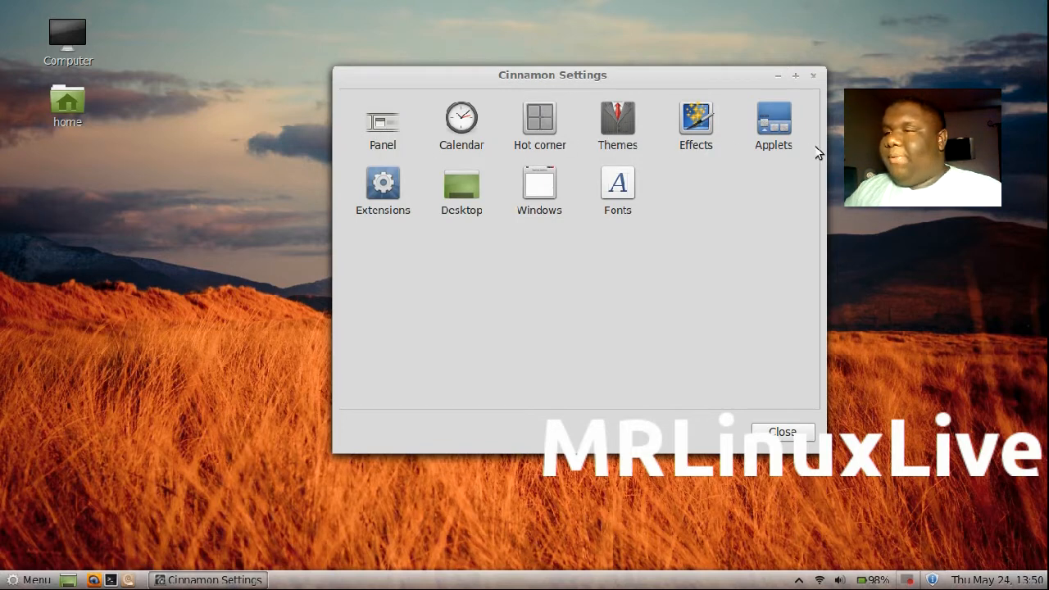
mouse_move(478, 201)
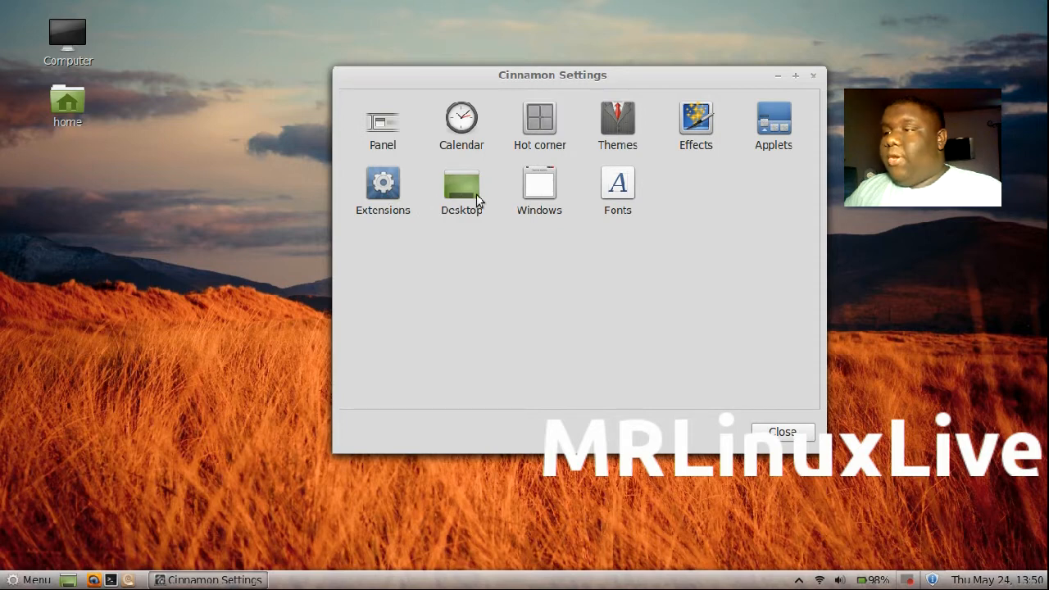
mouse_move(539, 123)
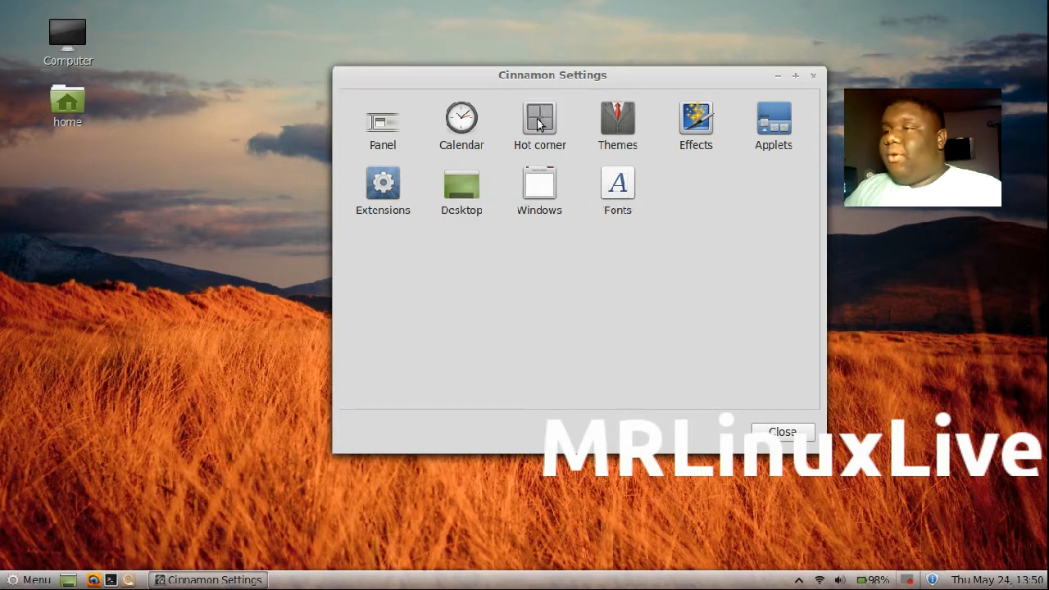
mouse_move(509, 312)
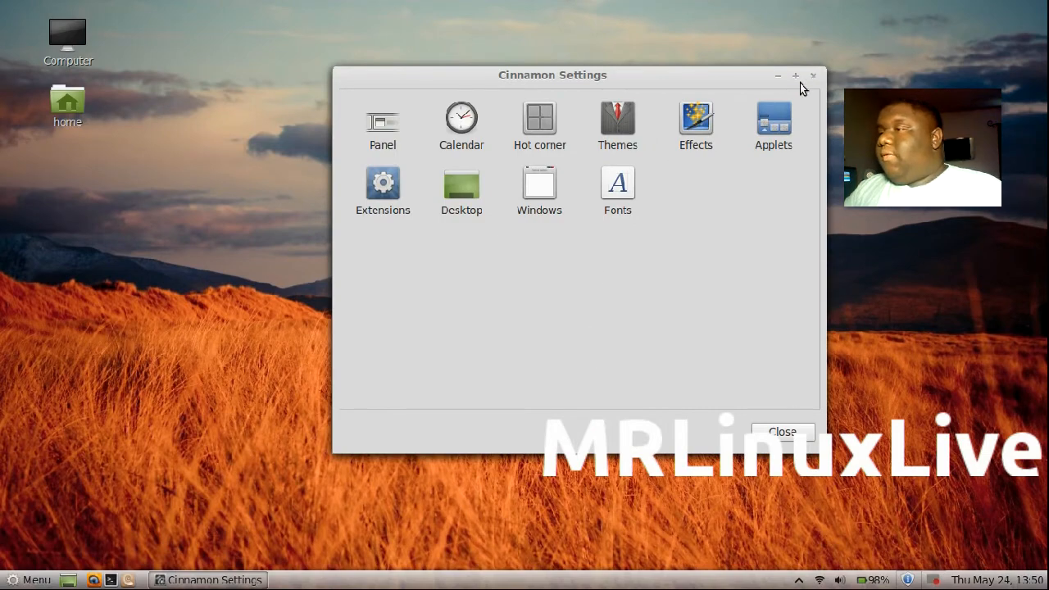
In the Themes module, apply Ambiance Mint, then switch to the Glass-shell Cinnamon theme
click(617, 118)
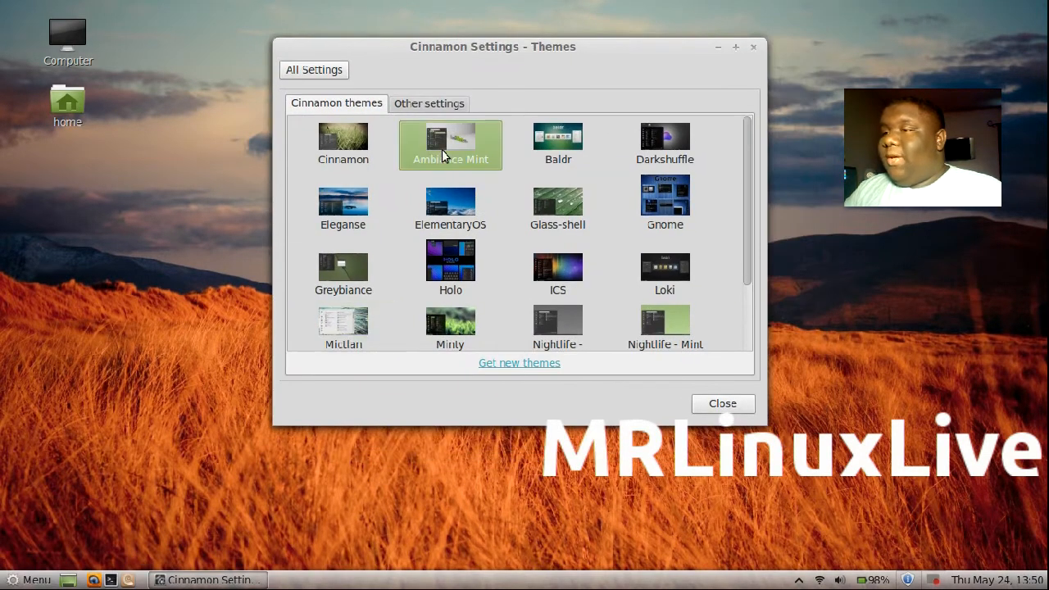
click(558, 203)
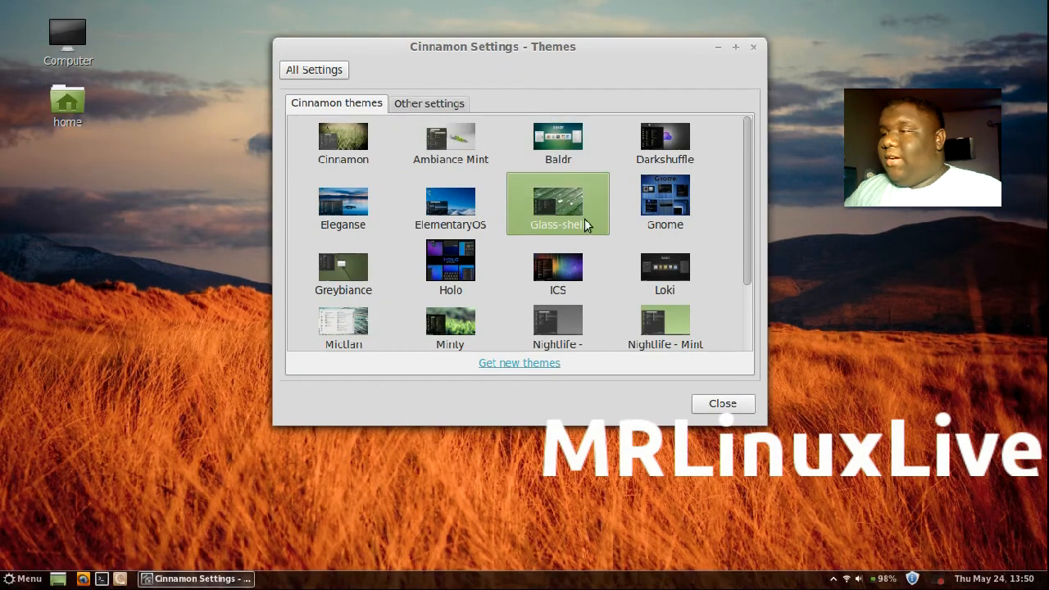
click(557, 268)
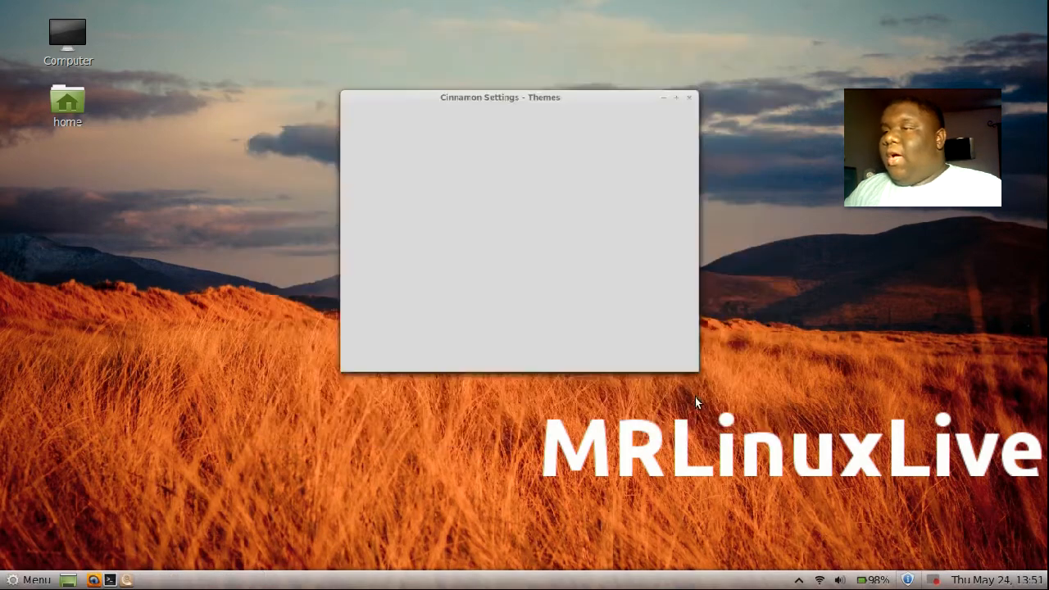
Try the Ancient, Boat, Inch Beach, Iguazu Falls and Inch Beach 3 wallpapers, then set Road
click(689, 98)
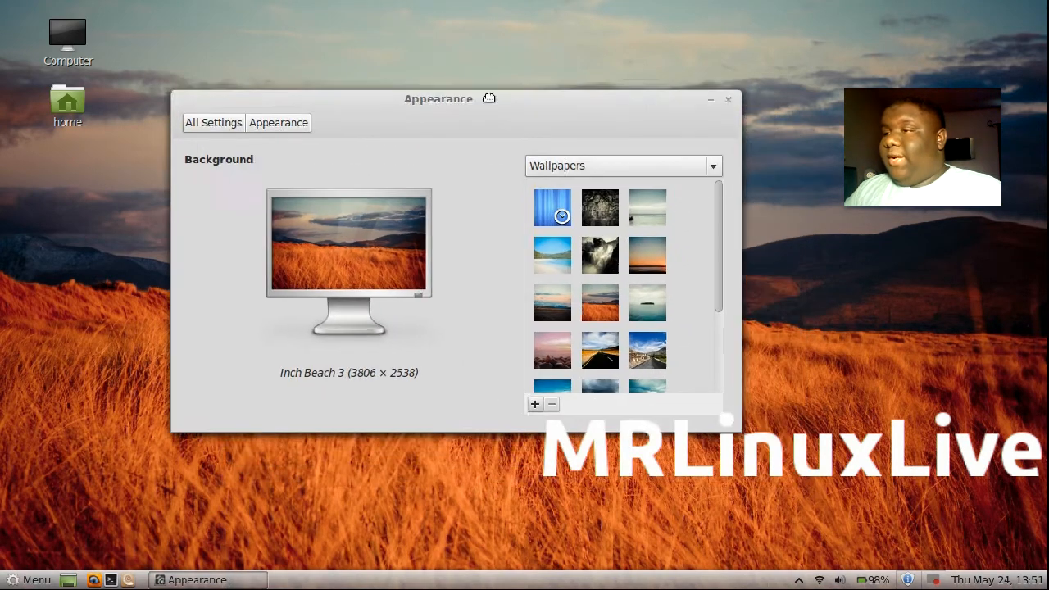
click(600, 197)
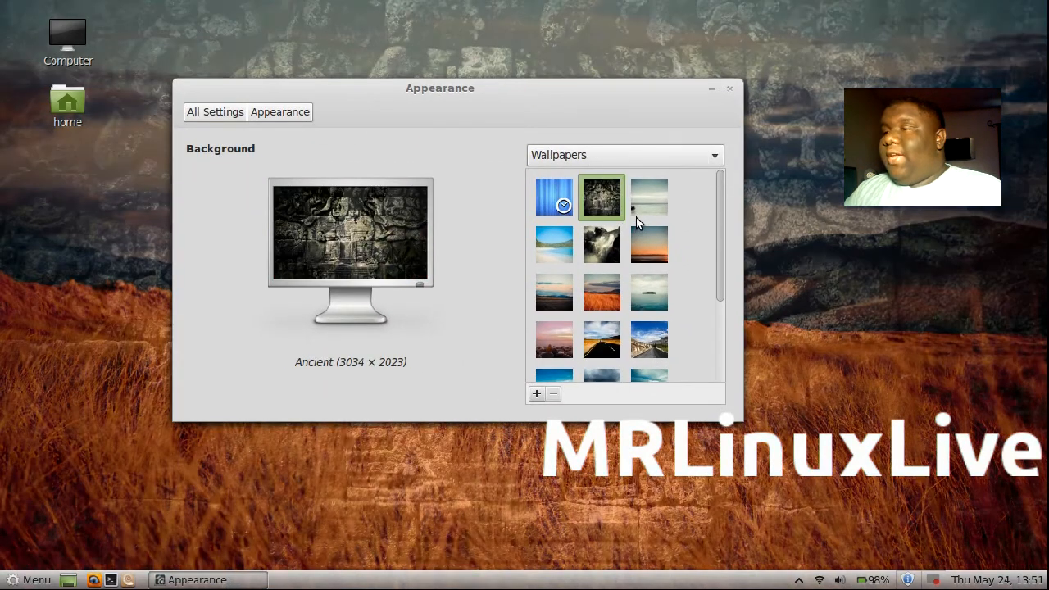
click(649, 197)
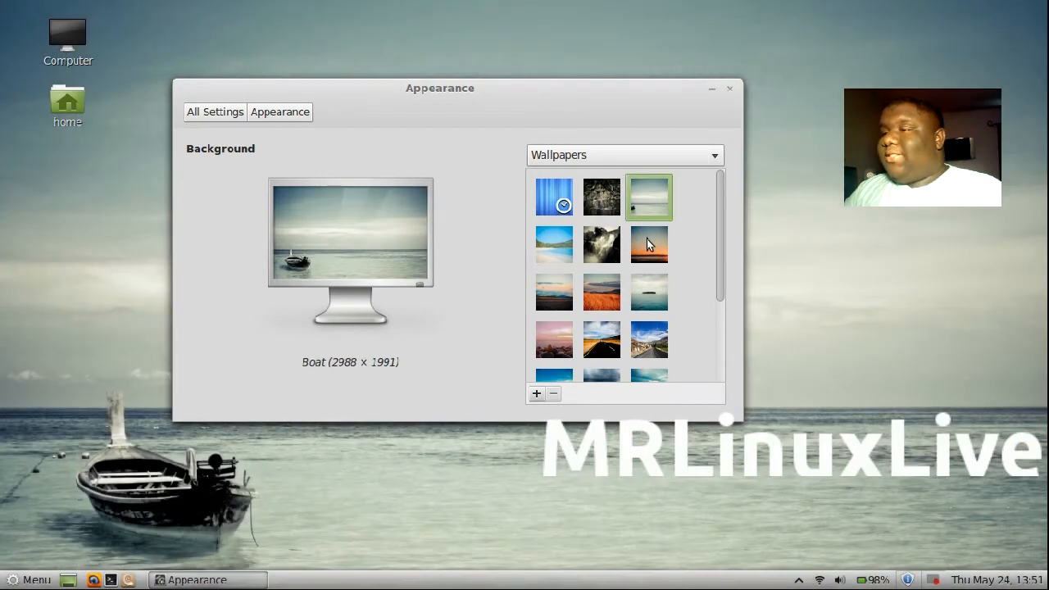
click(649, 245)
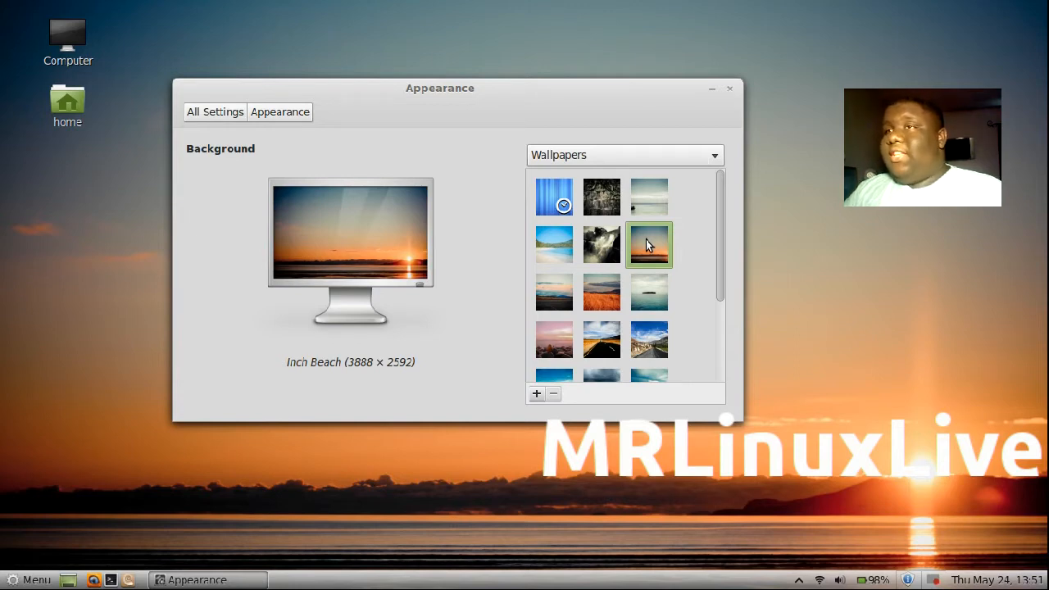
mouse_move(642, 246)
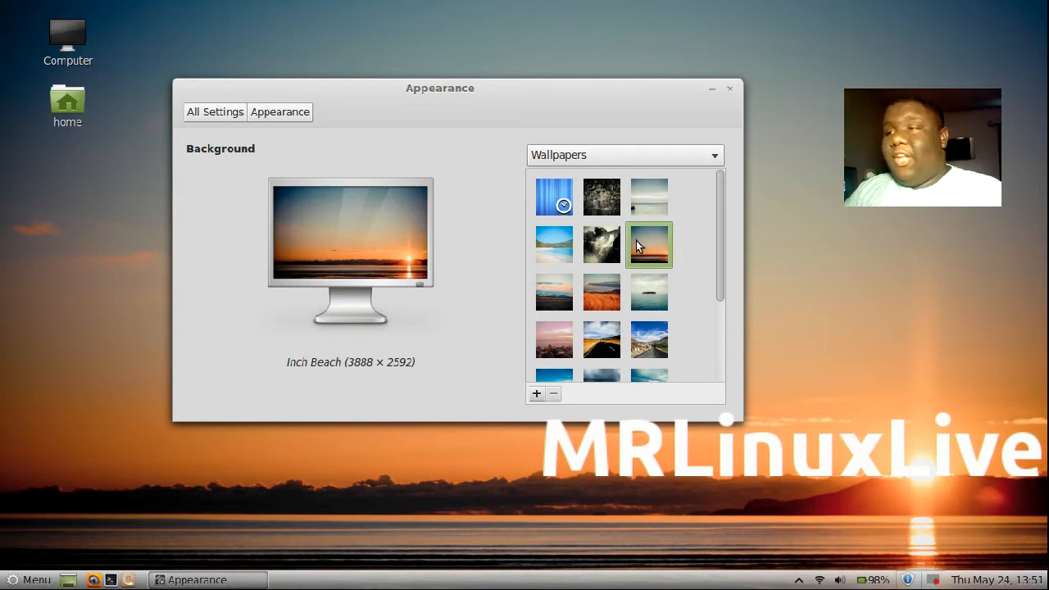
click(601, 244)
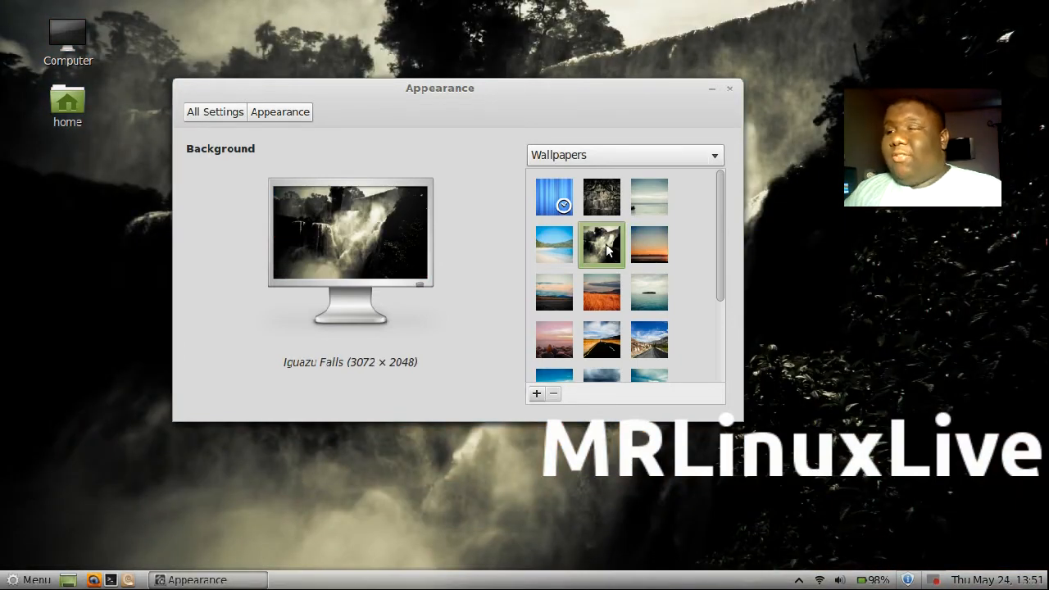
mouse_move(620, 259)
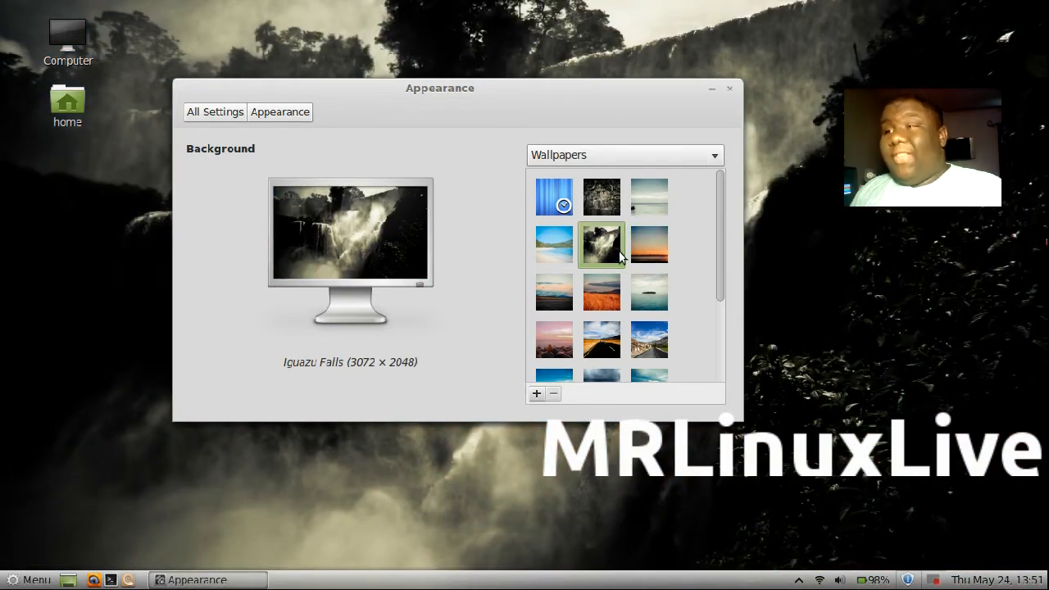
mouse_move(594, 290)
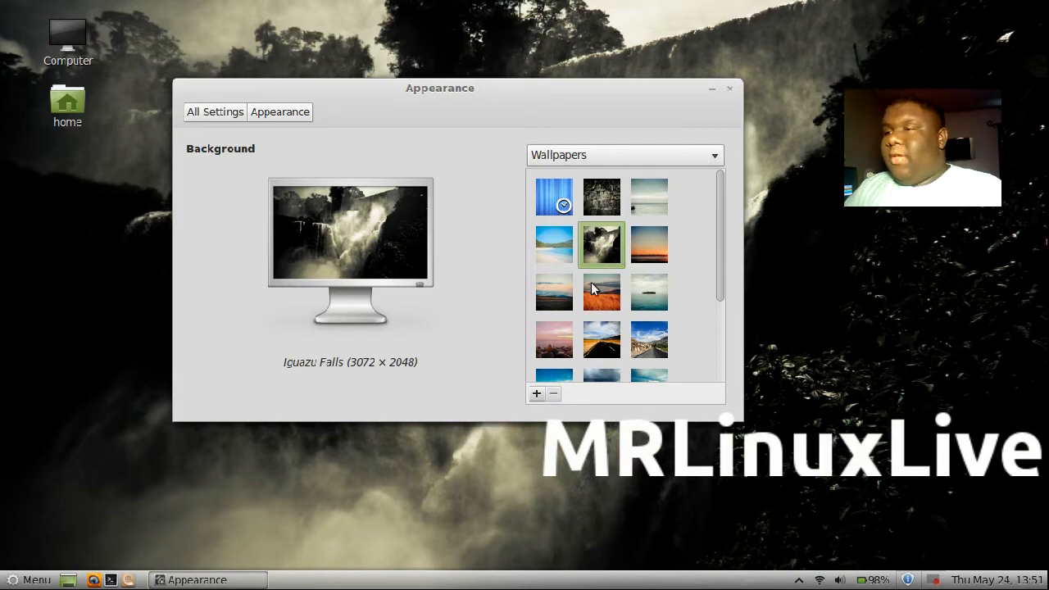
click(601, 292)
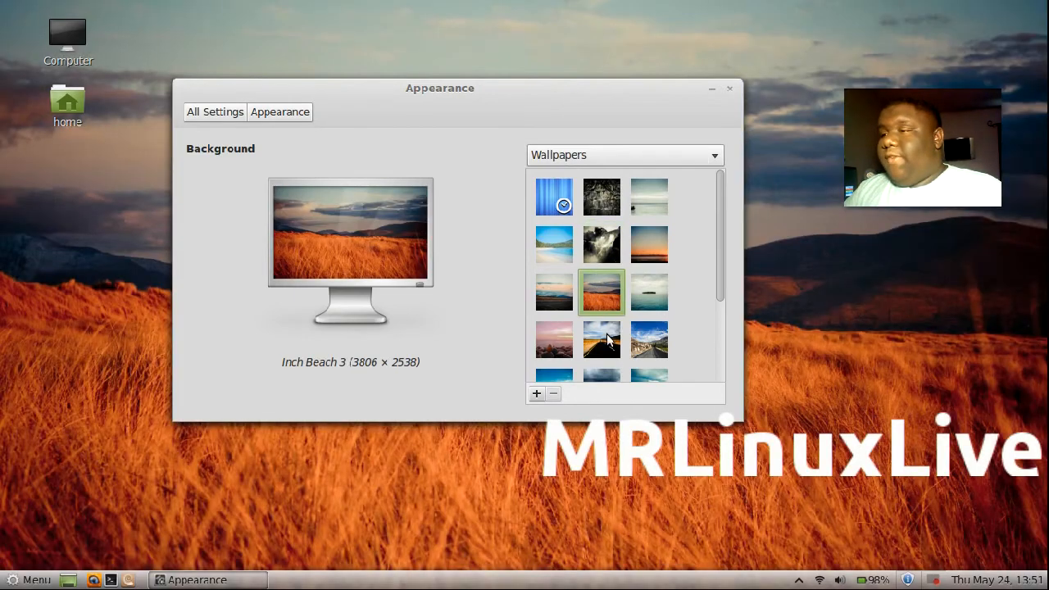
click(601, 340)
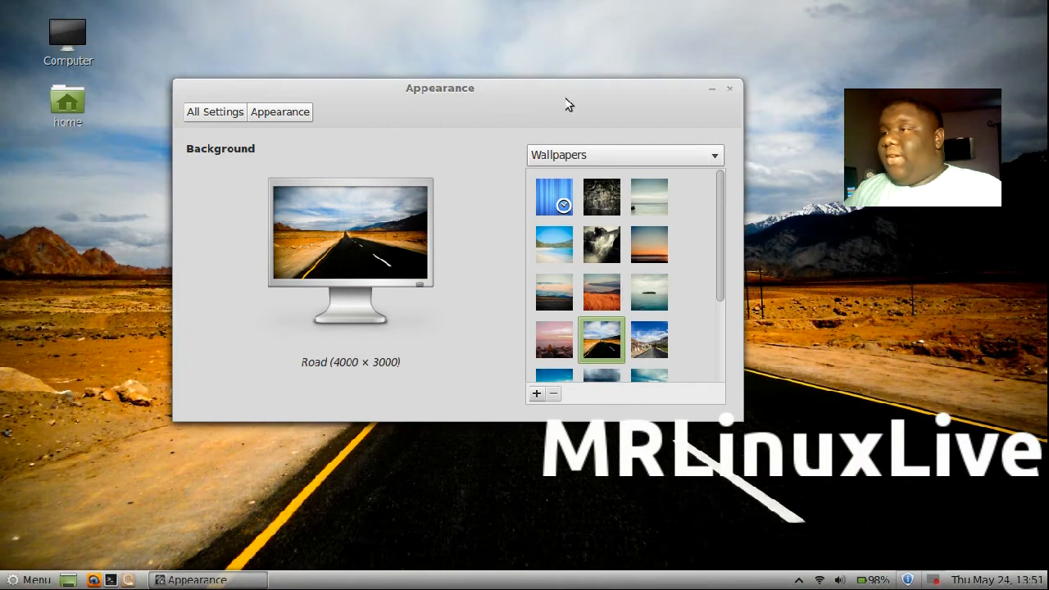
mouse_move(712, 94)
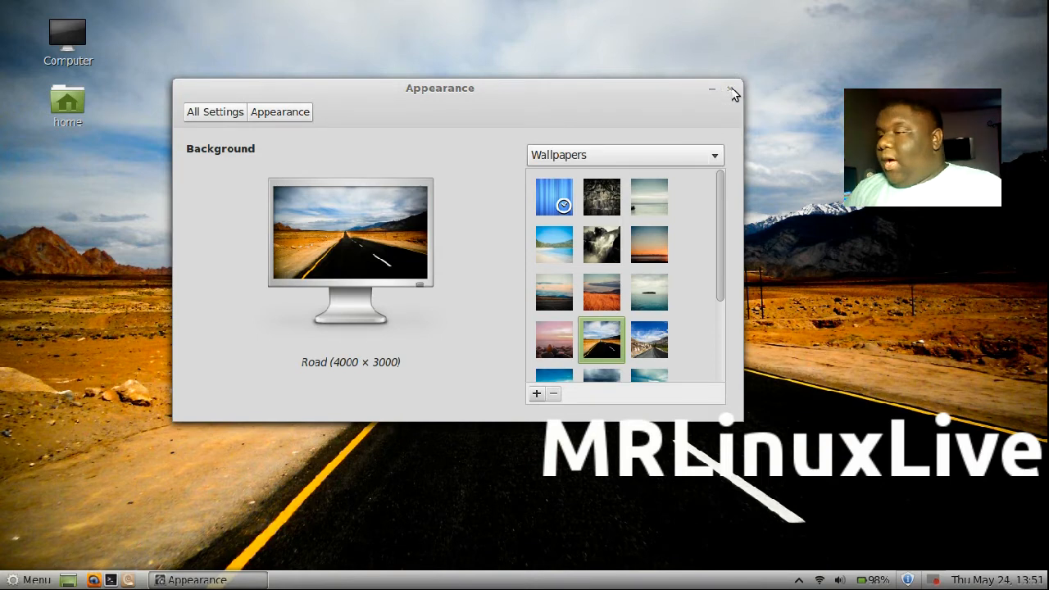
Close the Appearance background settings window and the Terminal window
click(730, 89)
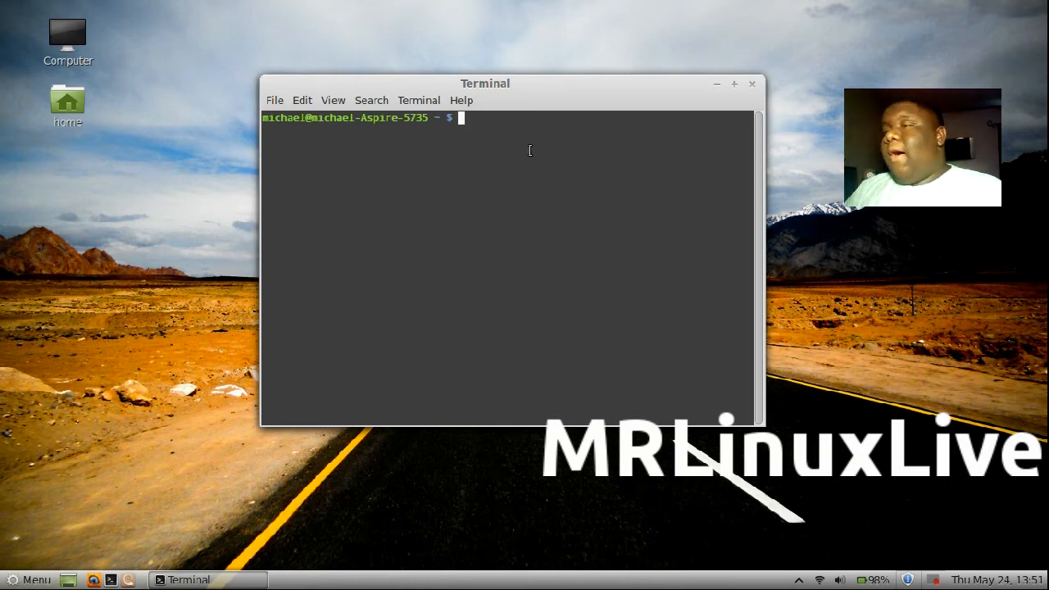
mouse_move(751, 84)
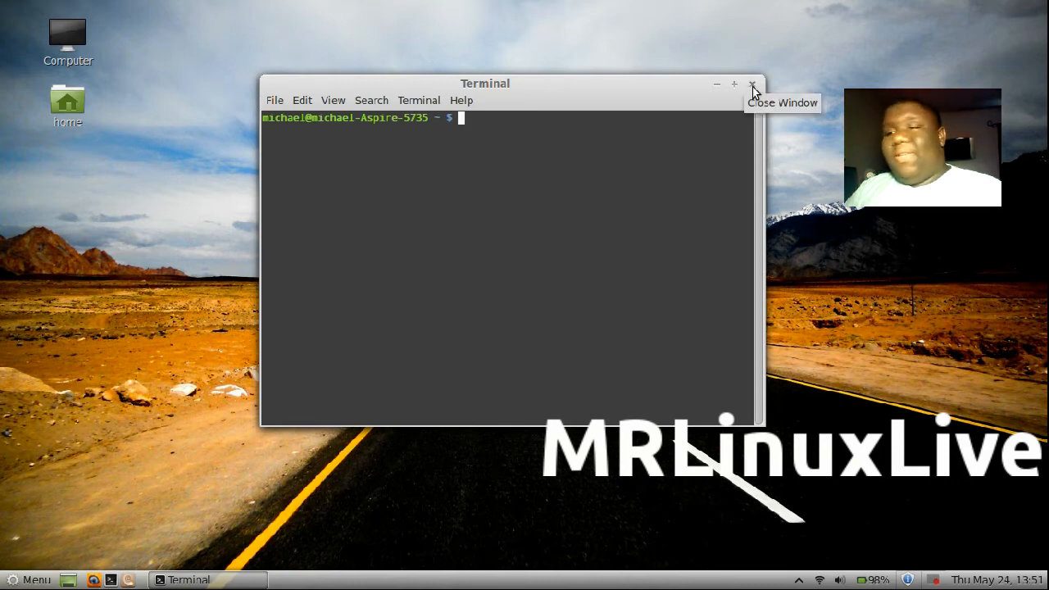
click(752, 86)
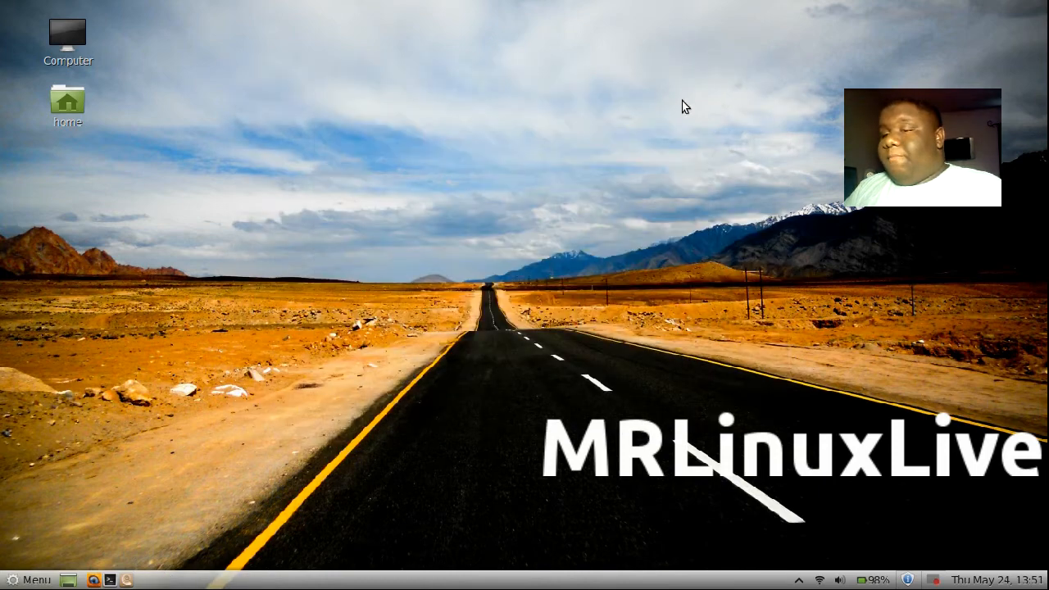
click(29, 580)
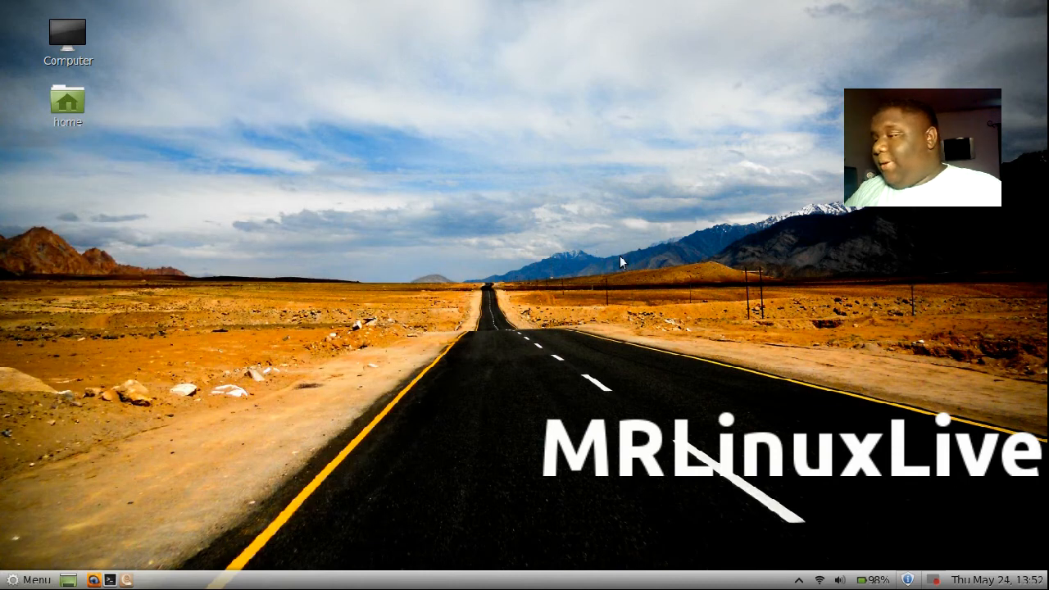
mouse_move(707, 293)
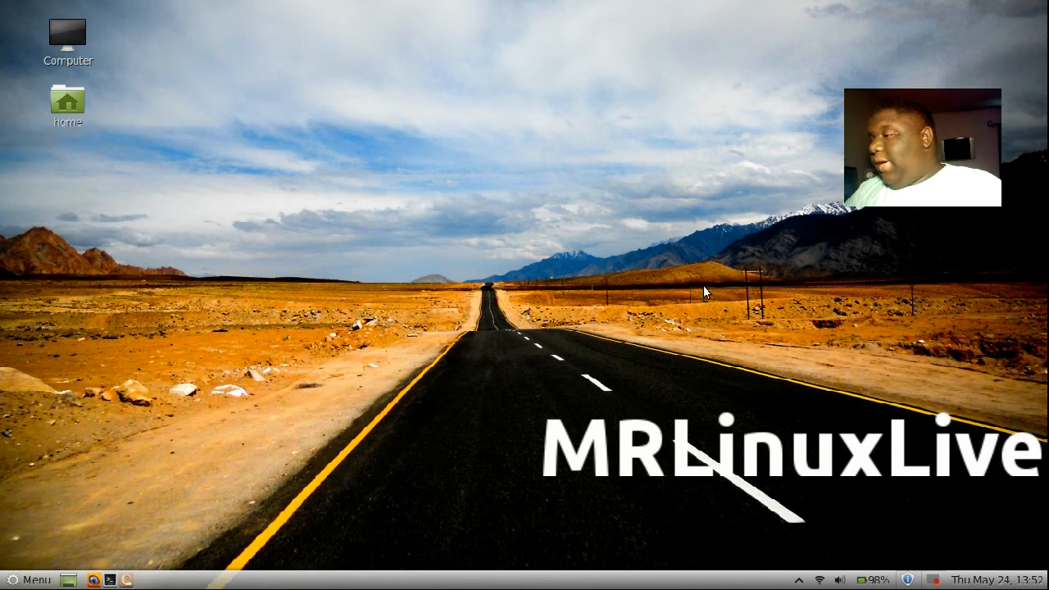
mouse_move(692, 295)
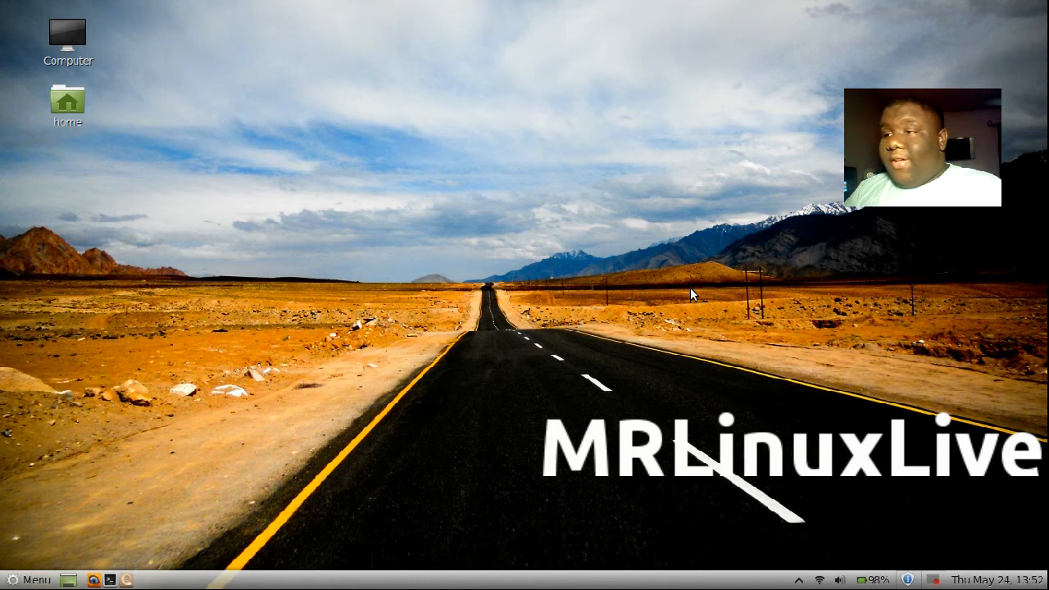
mouse_move(656, 299)
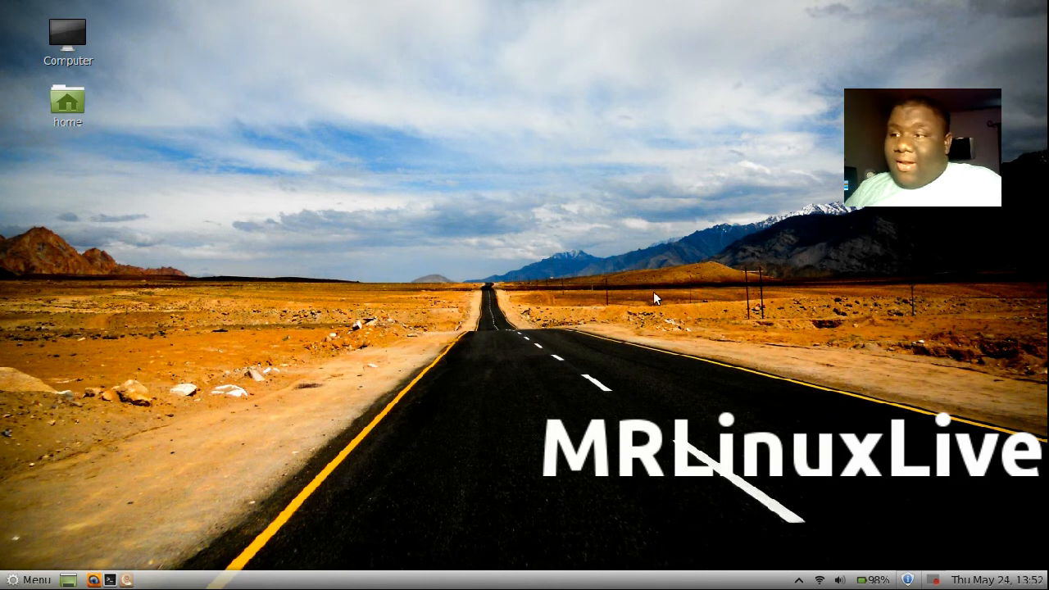